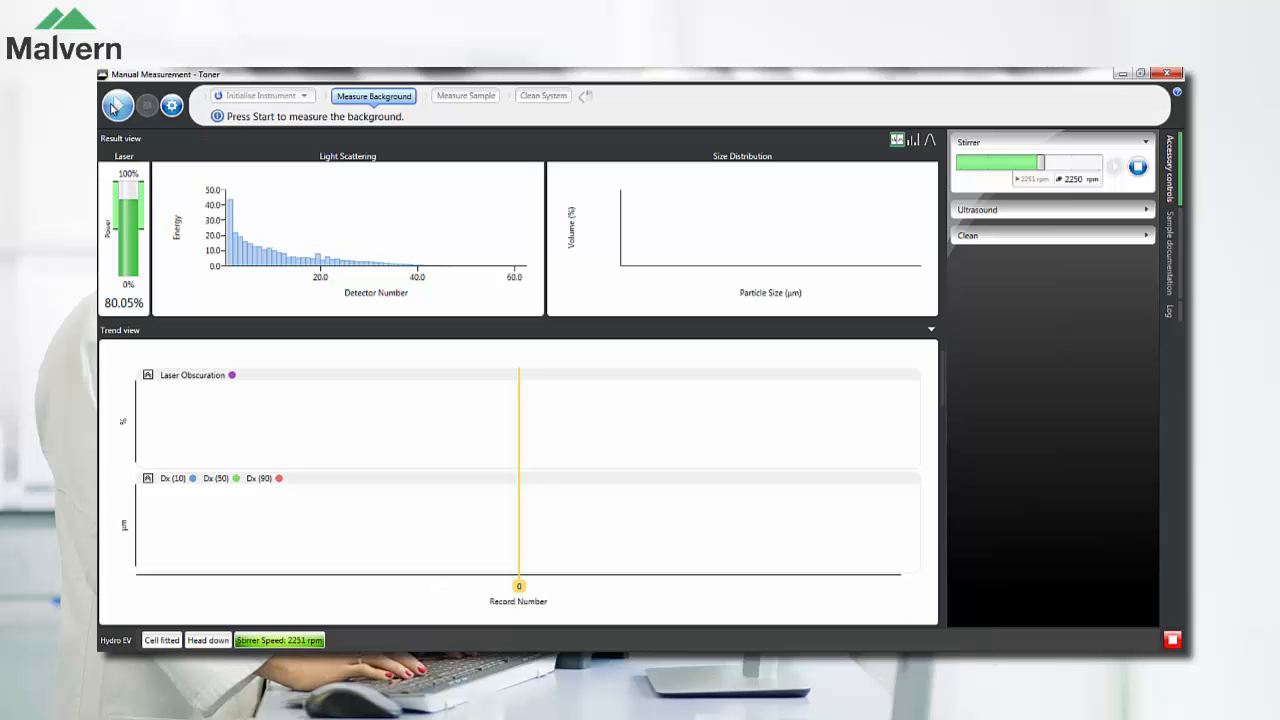
# Start the background measurement for the Toner sample in Mastersizer 3000
pyautogui.click(117, 105)
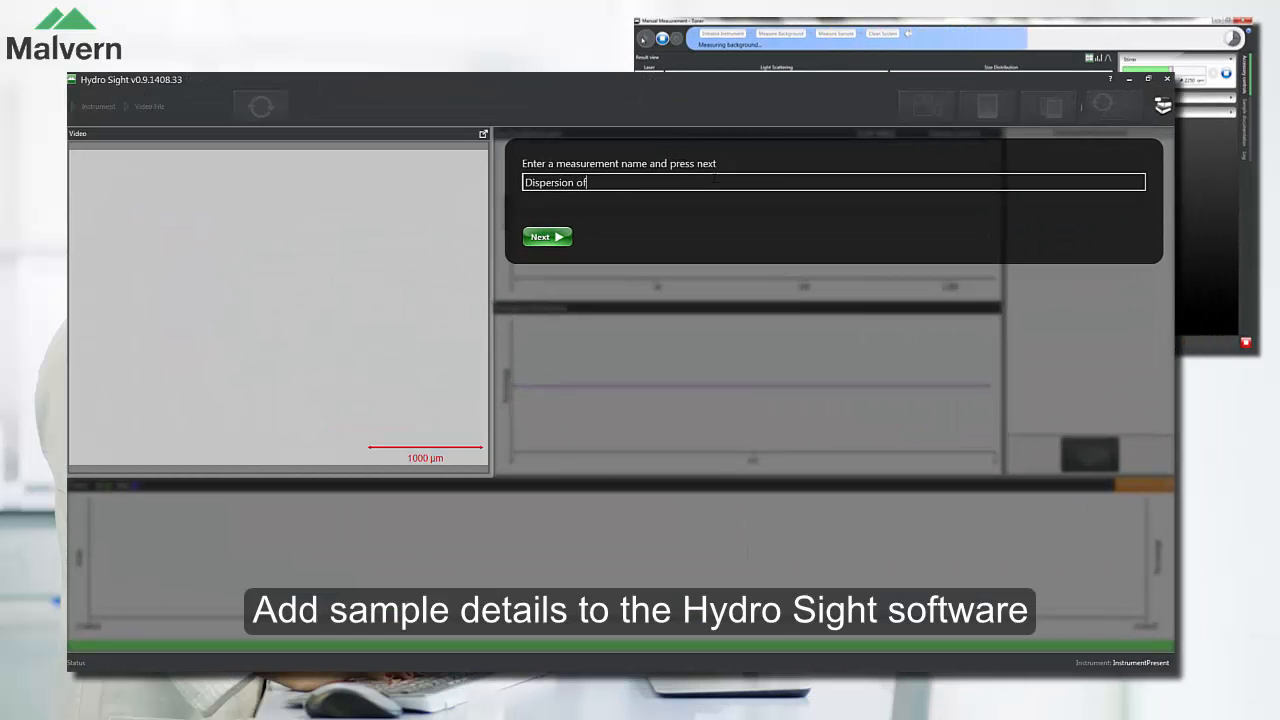
# Type 'toner' to complete the Hydro Sight measurement name 'Dispersion of toner'
pyautogui.write('toner')
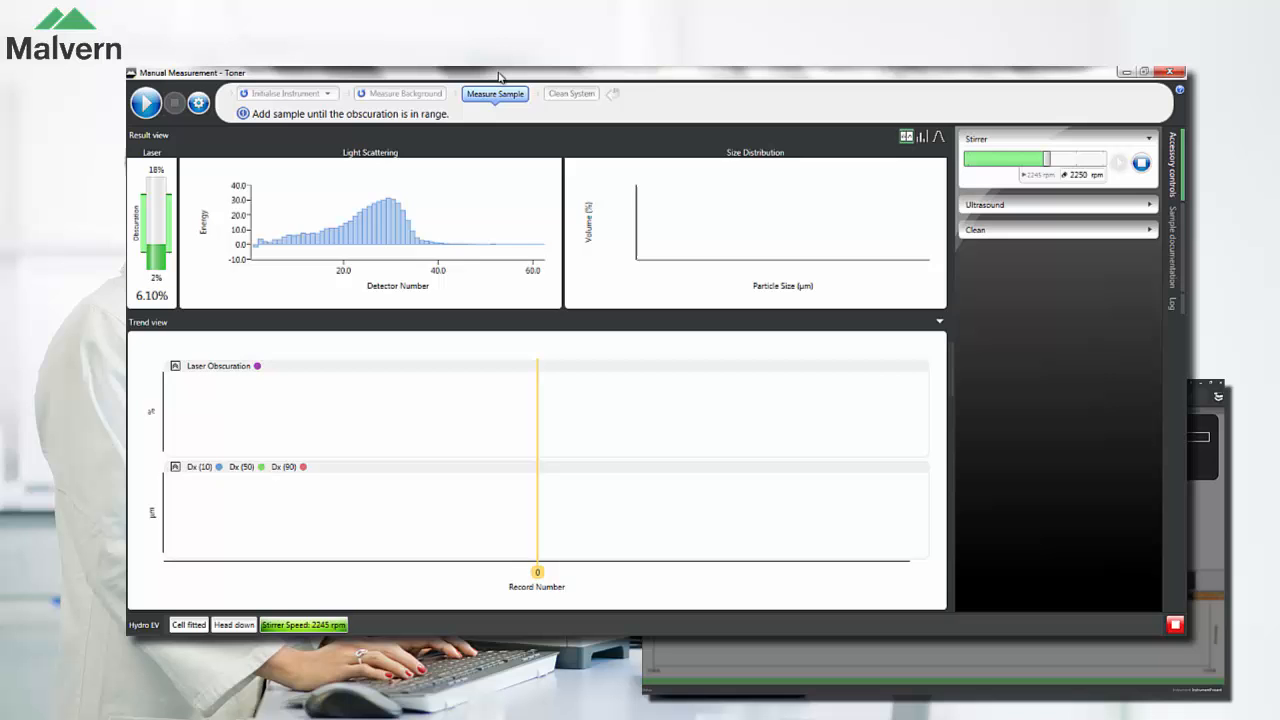
# Start measuring the toner sample once obscuration is in range
pyautogui.click(145, 103)
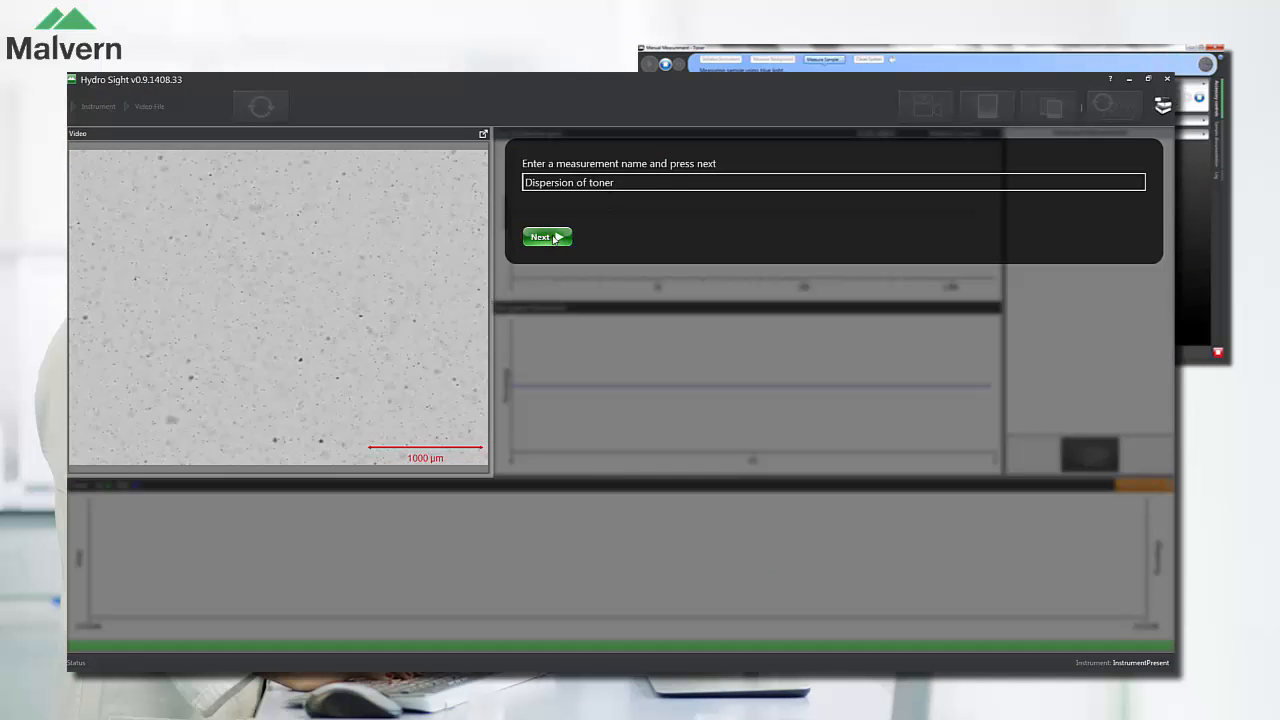
# Accept the name 'Dispersion of toner' and begin recording particle images in Hydro Sight
pyautogui.click(545, 237)
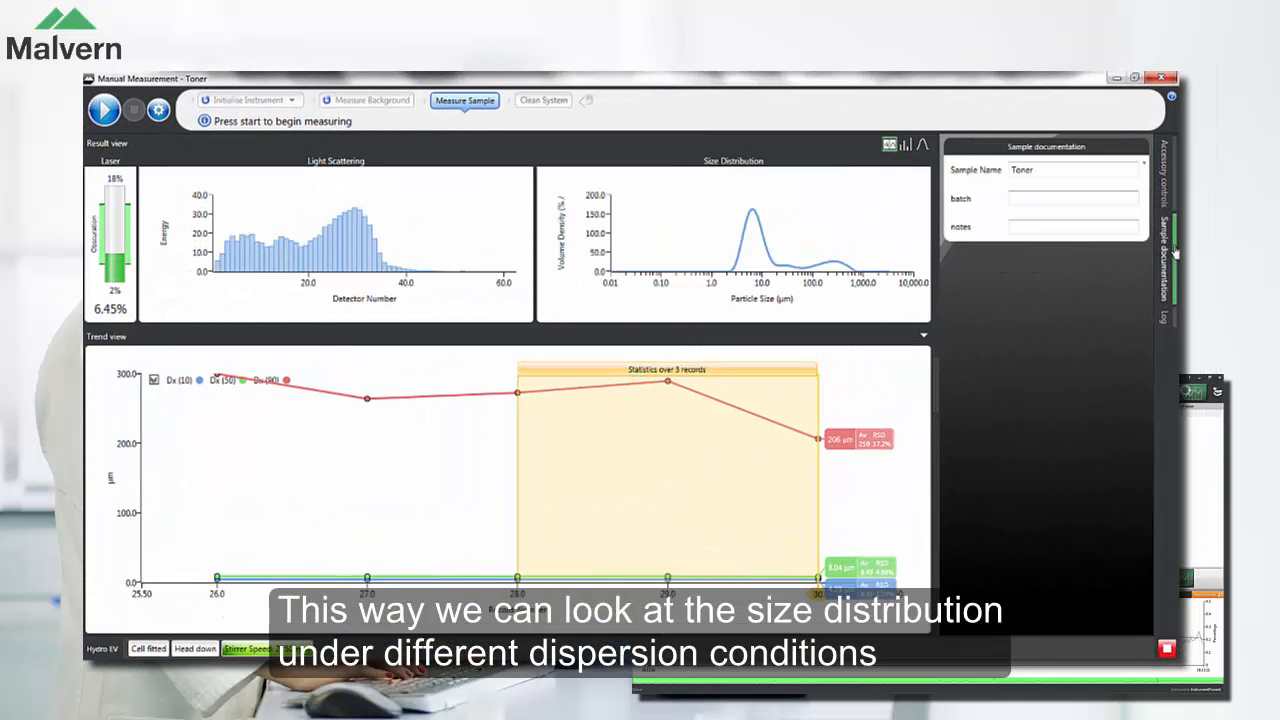
# Rename the sample 'Toner with ultrasound' and start ultrasound at 100%
pyautogui.click(1073, 169)
pyautogui.write(' with ultrasound')
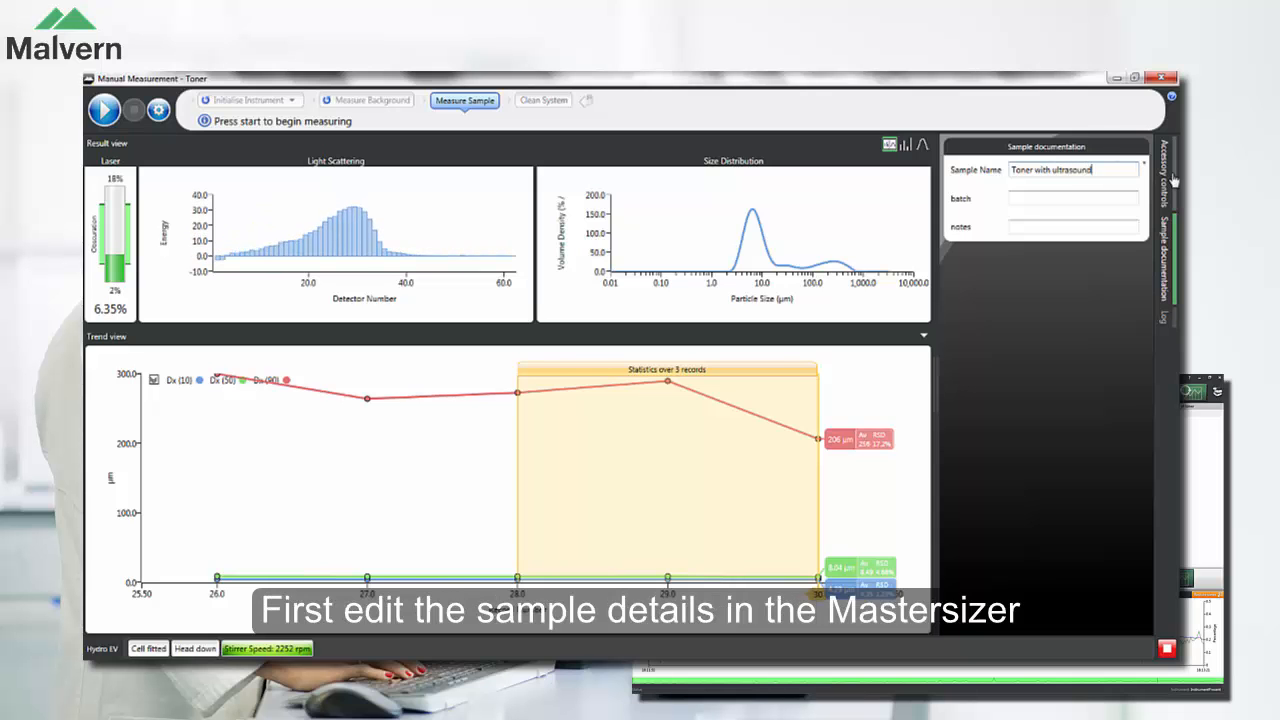
pyautogui.click(1172, 172)
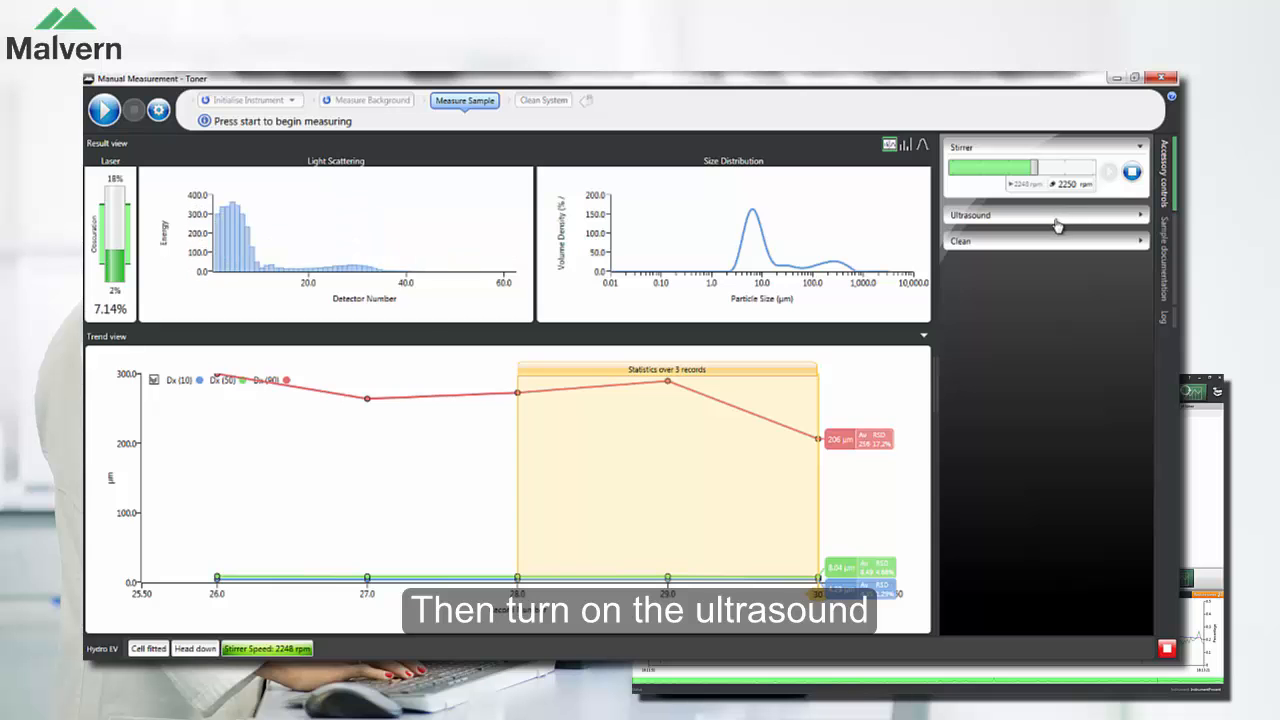
pyautogui.click(1045, 214)
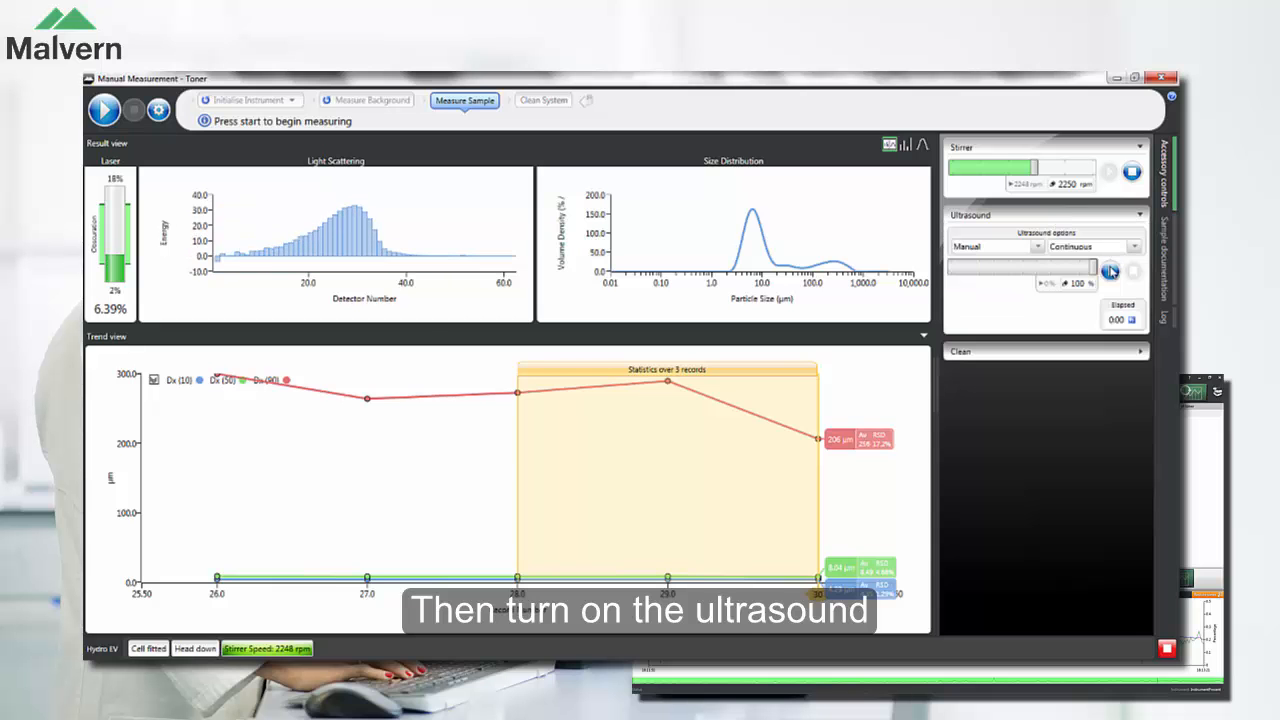
pyautogui.click(1111, 271)
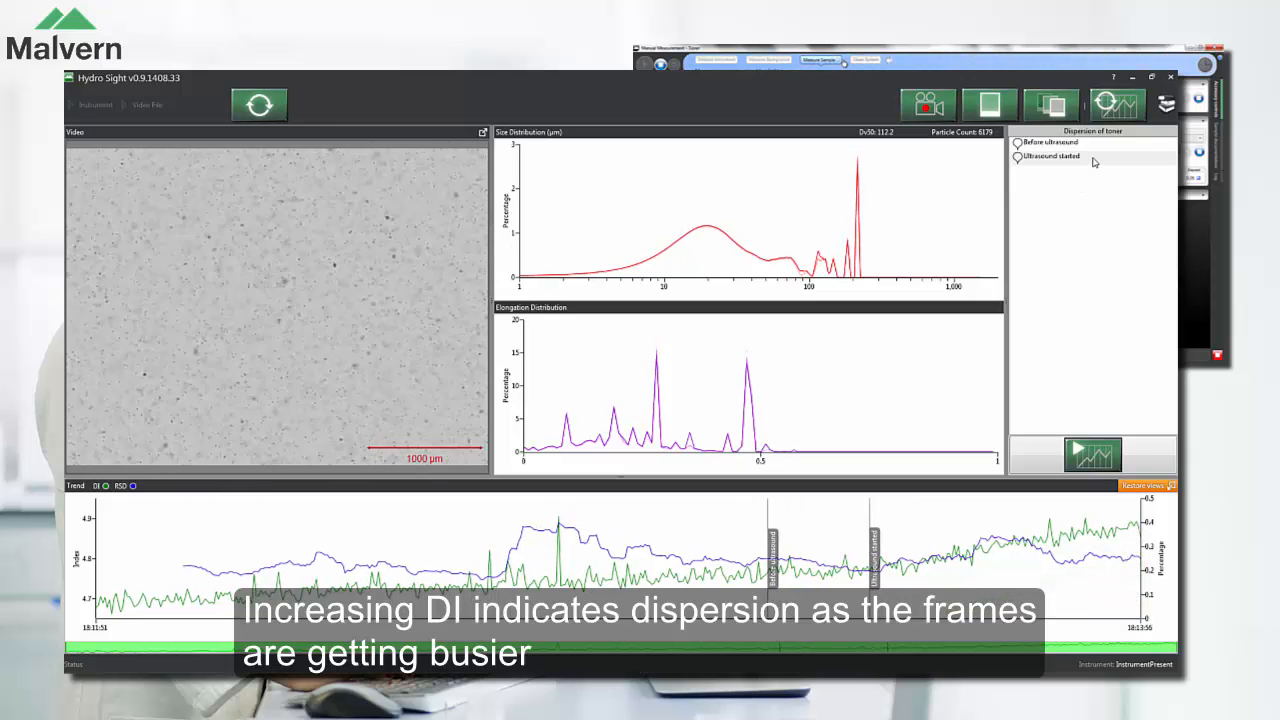
pyautogui.moveTo(1117, 104)
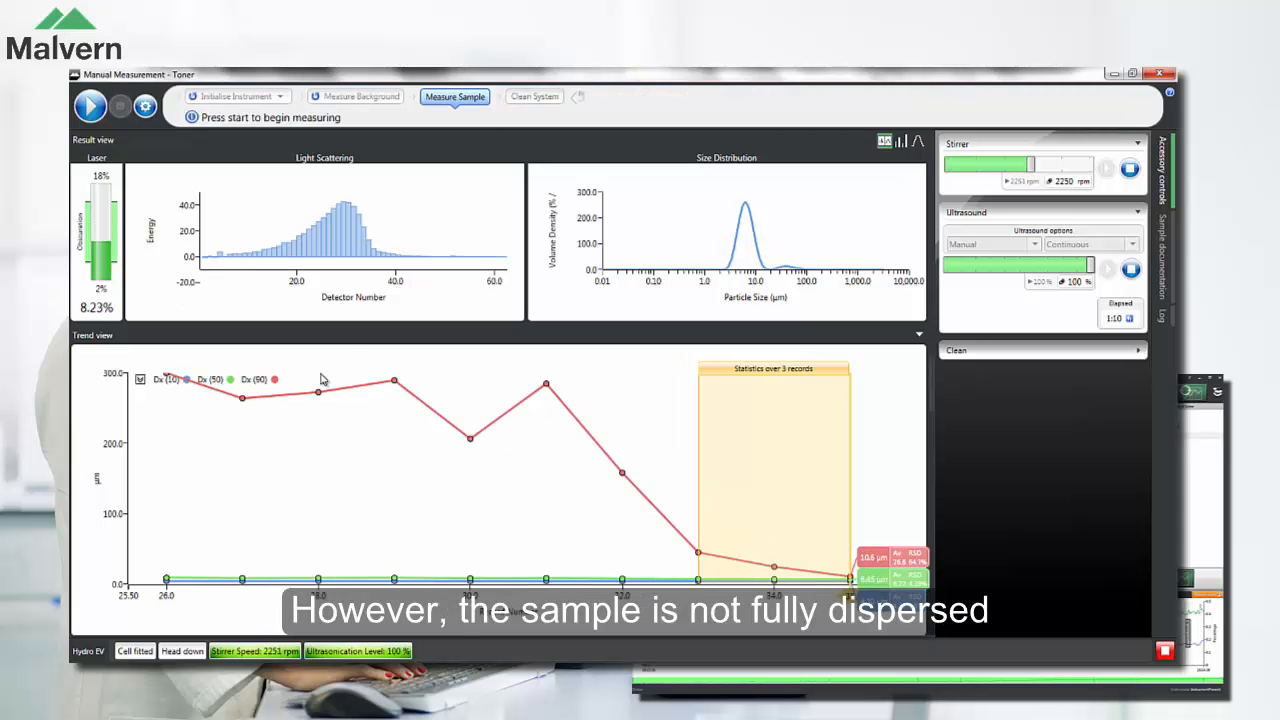
# Switch off the ultrasound and start another set of toner measurements
pyautogui.click(90, 106)
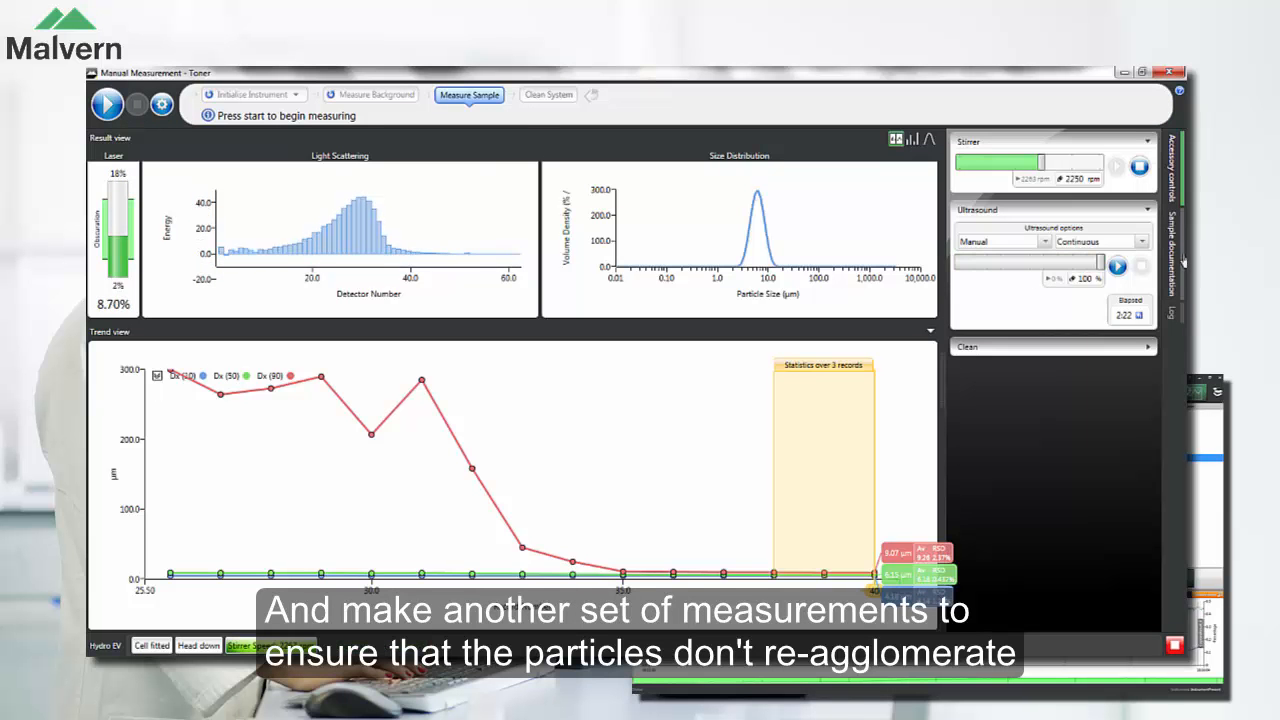
pyautogui.click(1174, 250)
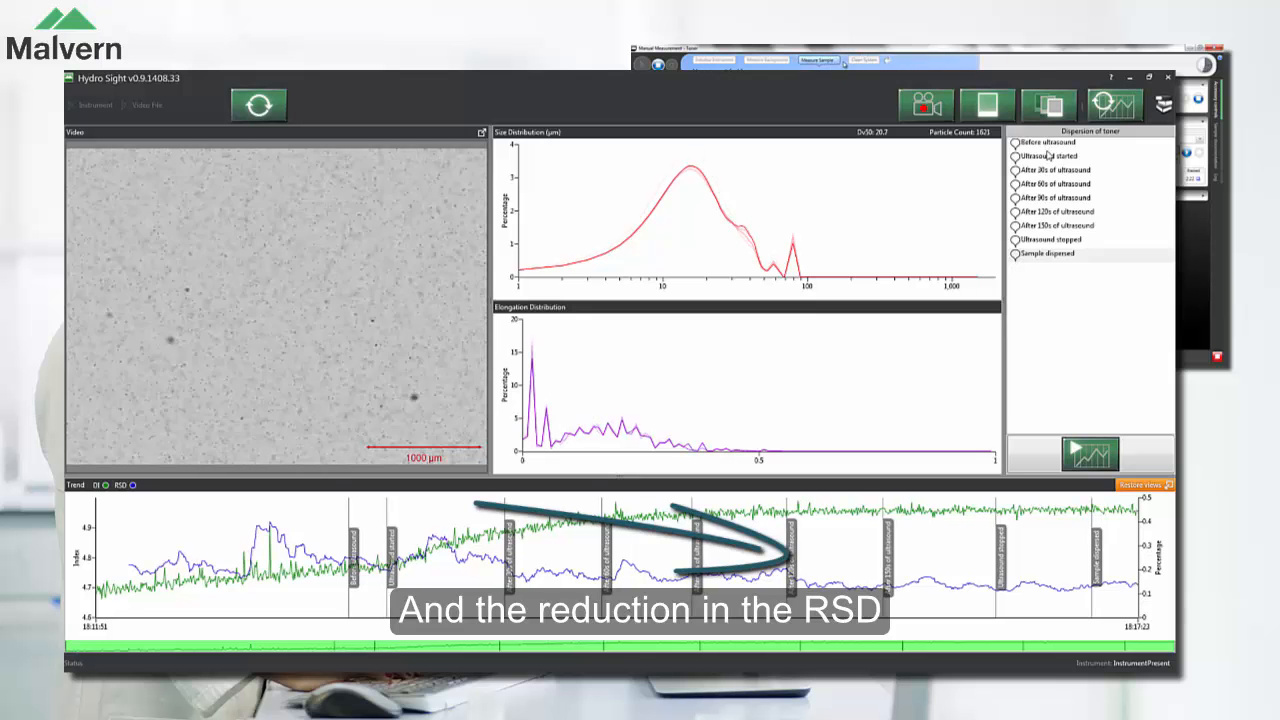
# Overlay the size distributions of the Before ultrasound through Sample dispersed events
pyautogui.click(1058, 184)
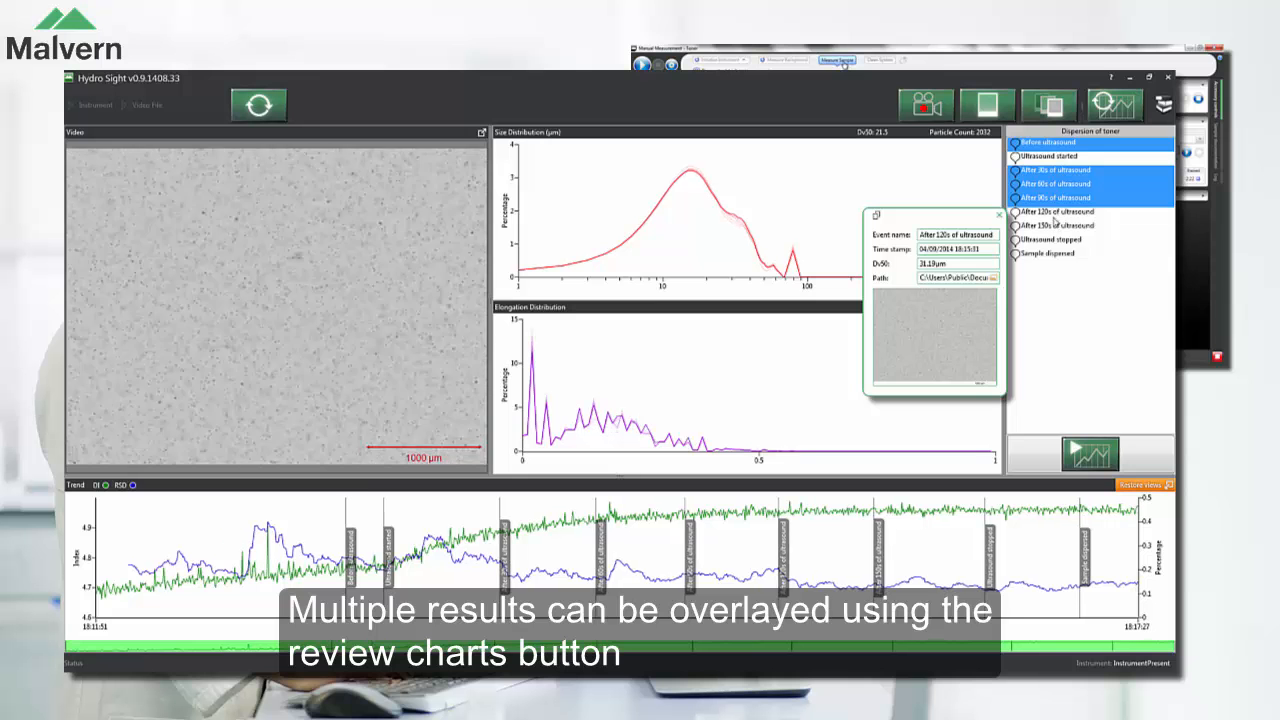
pyautogui.click(1047, 253)
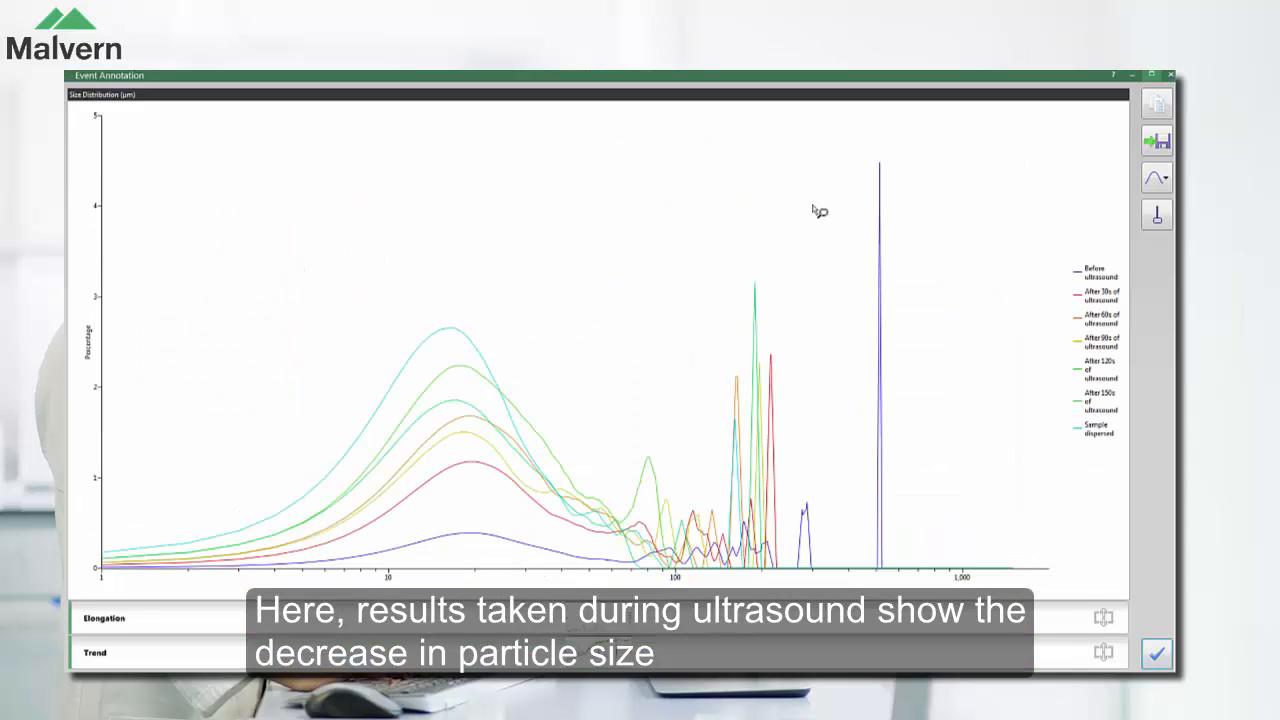
# Leave the overlay chart and show the Before ultrasound event's details
pyautogui.click(1156, 178)
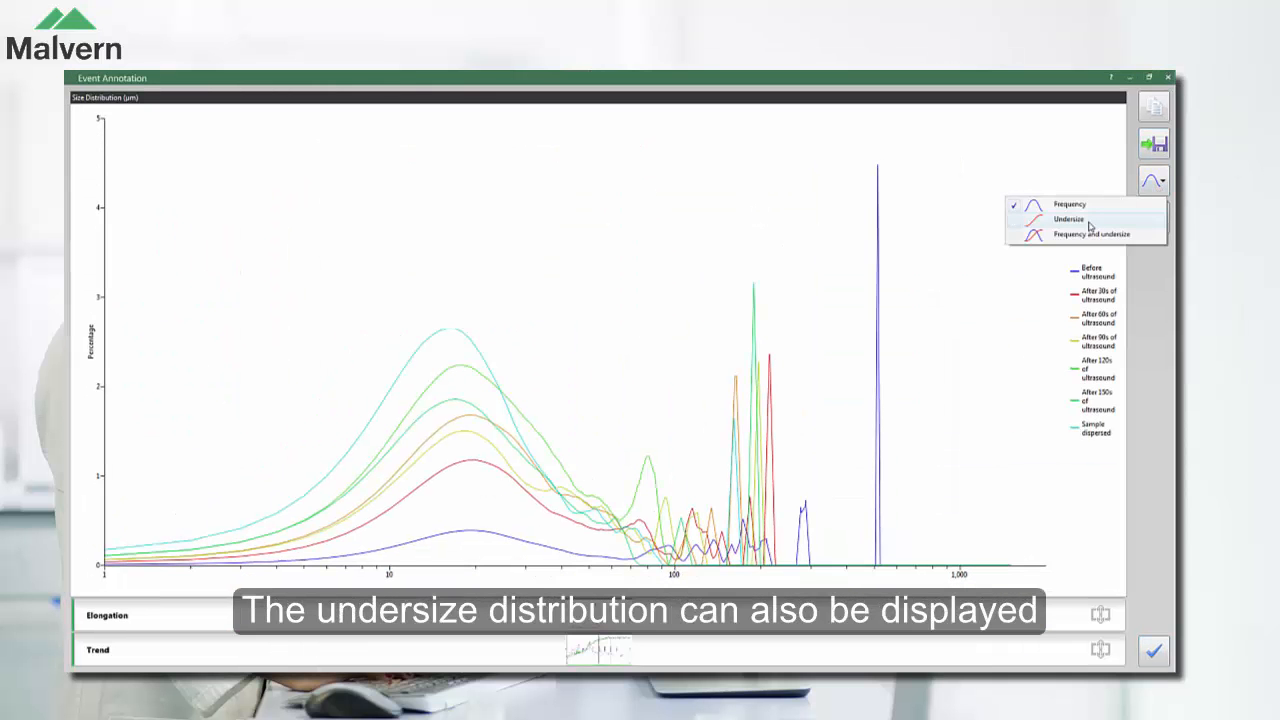
pyautogui.click(1068, 219)
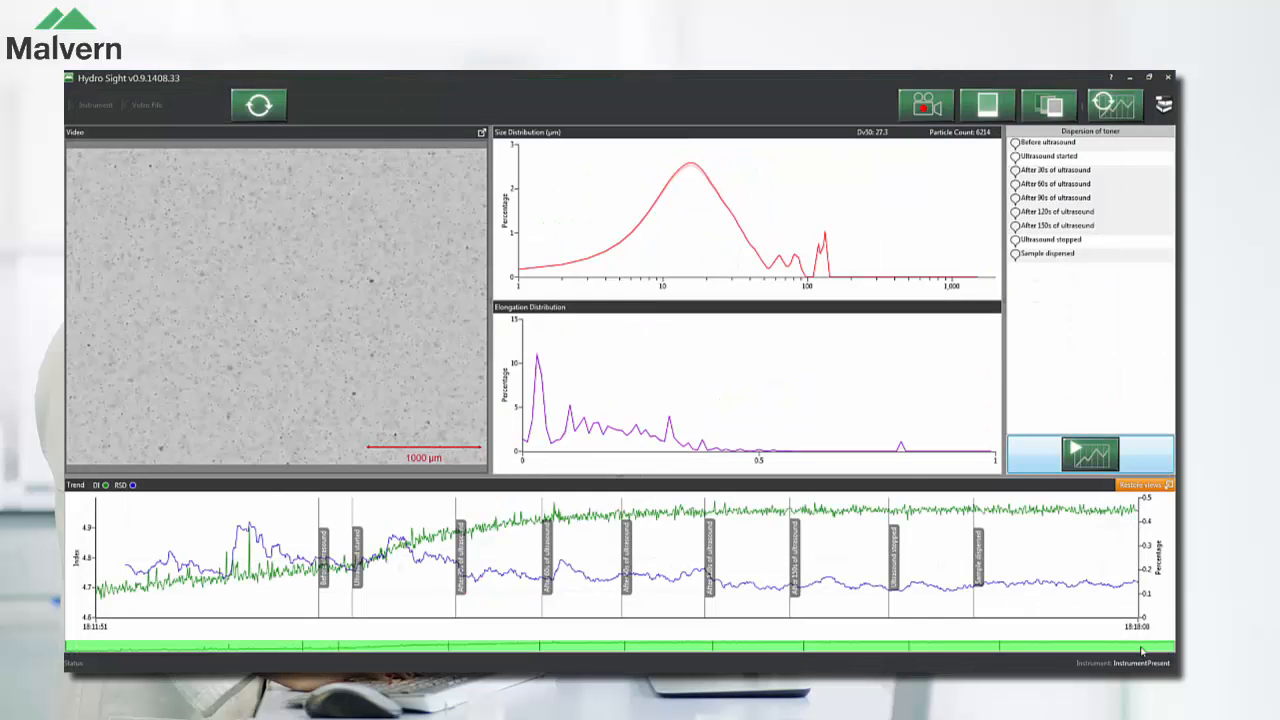
pyautogui.click(1050, 142)
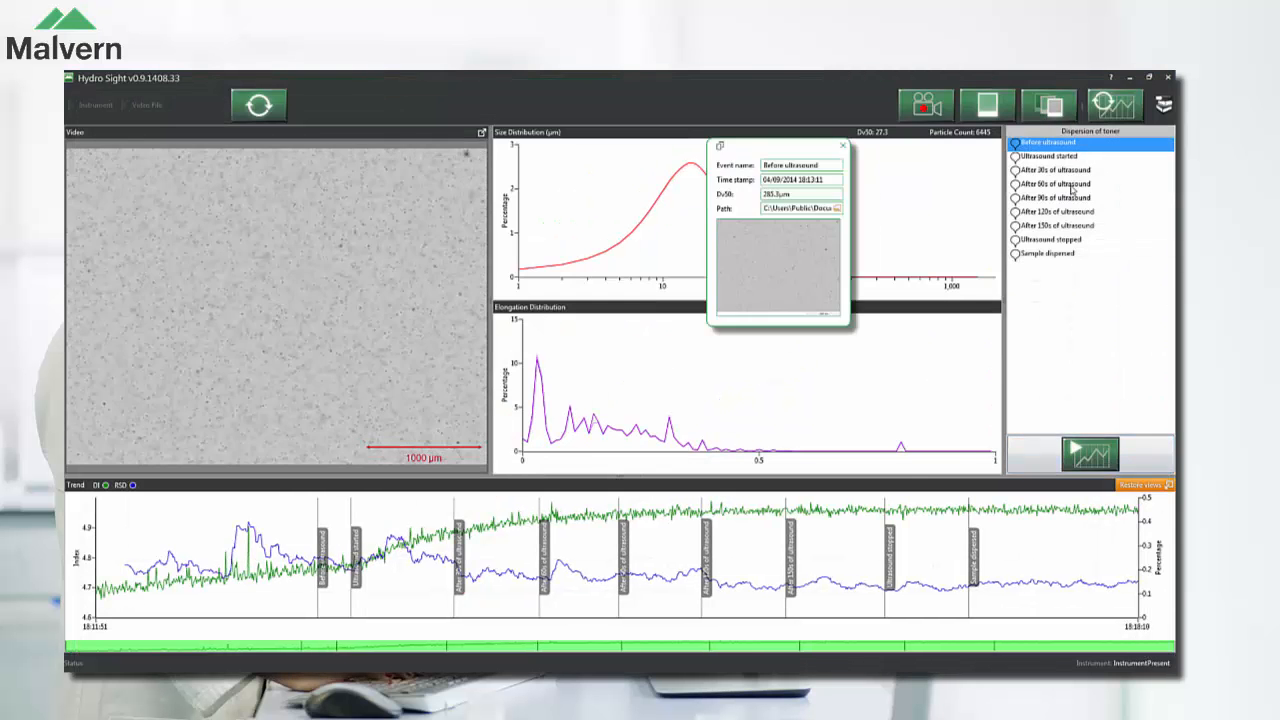